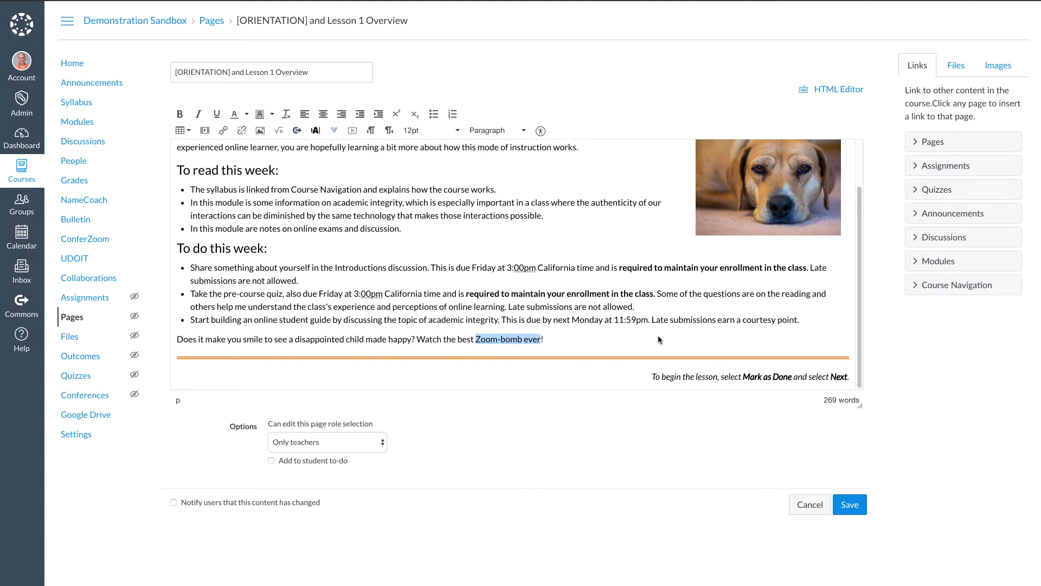
mouse_move(235, 141)
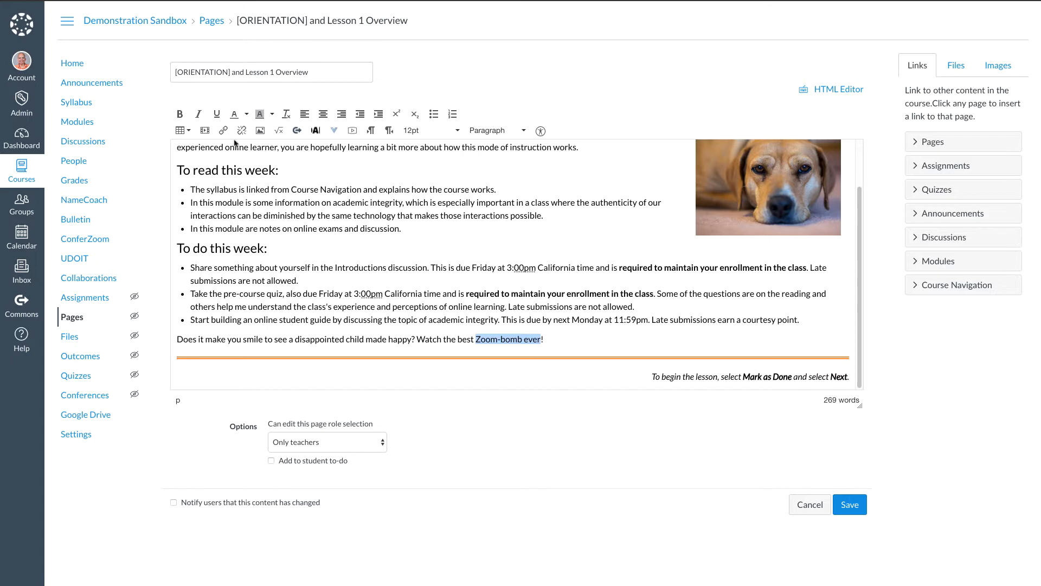
mouse_move(224, 131)
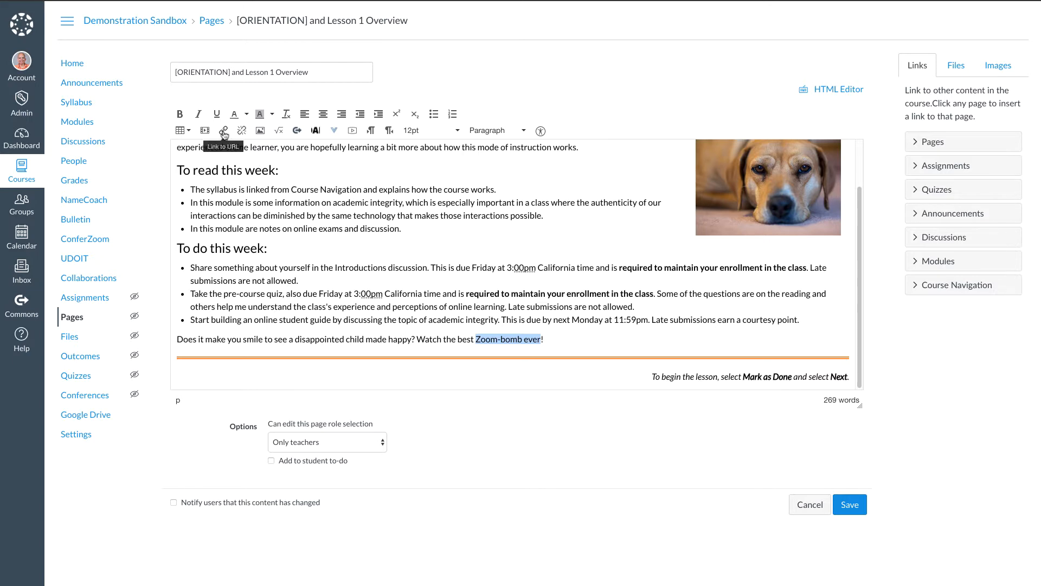
left_click(225, 130)
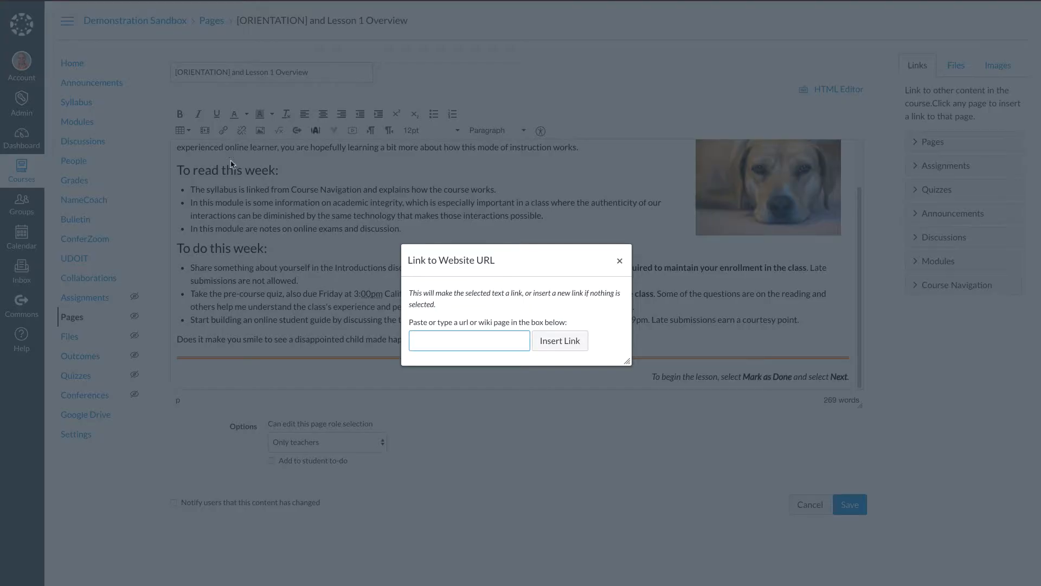
type("https://youtu.be/cqvVL8IurMw")
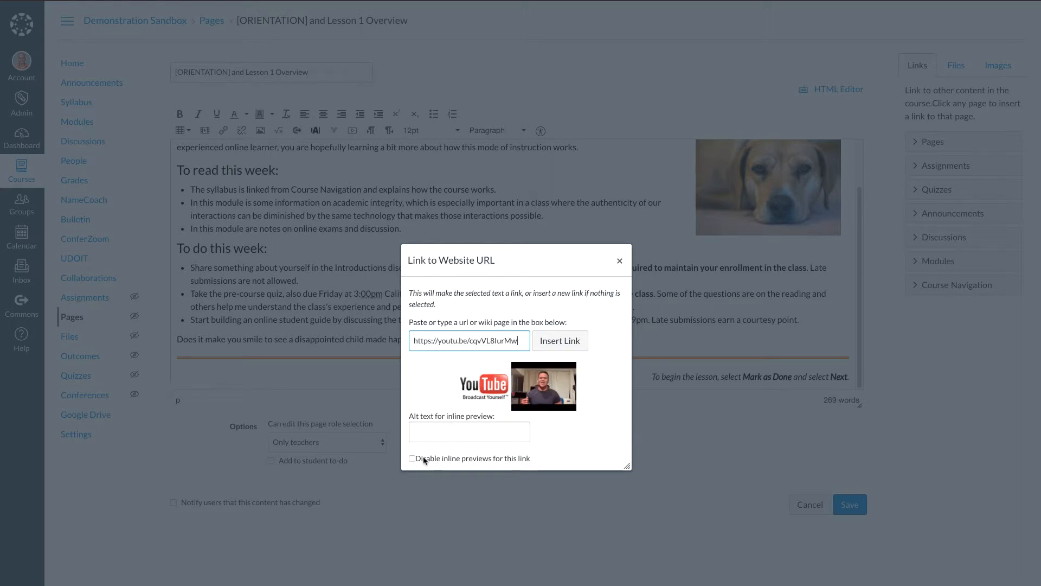
left_click(413, 459)
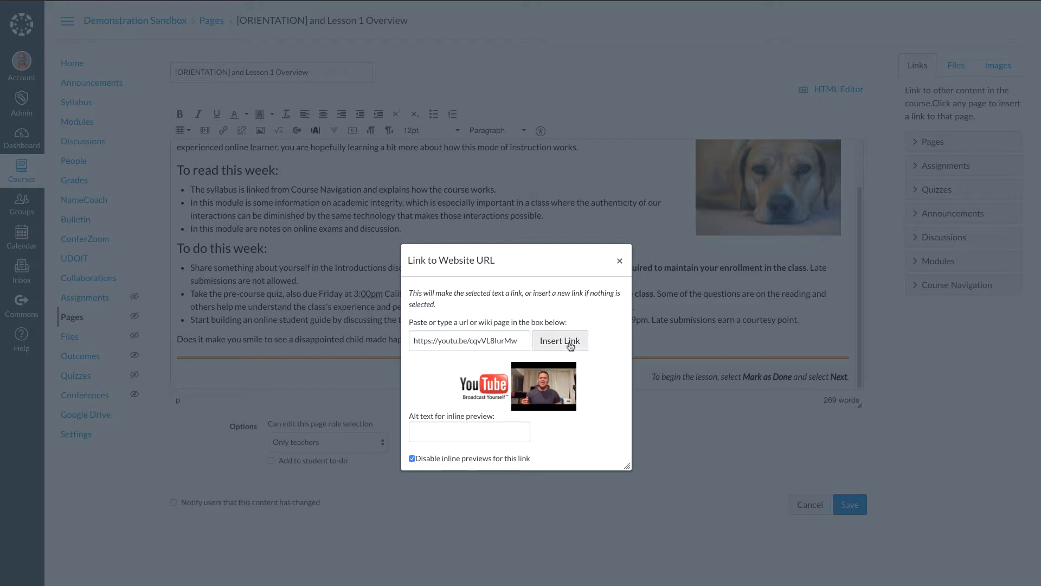
left_click(560, 340)
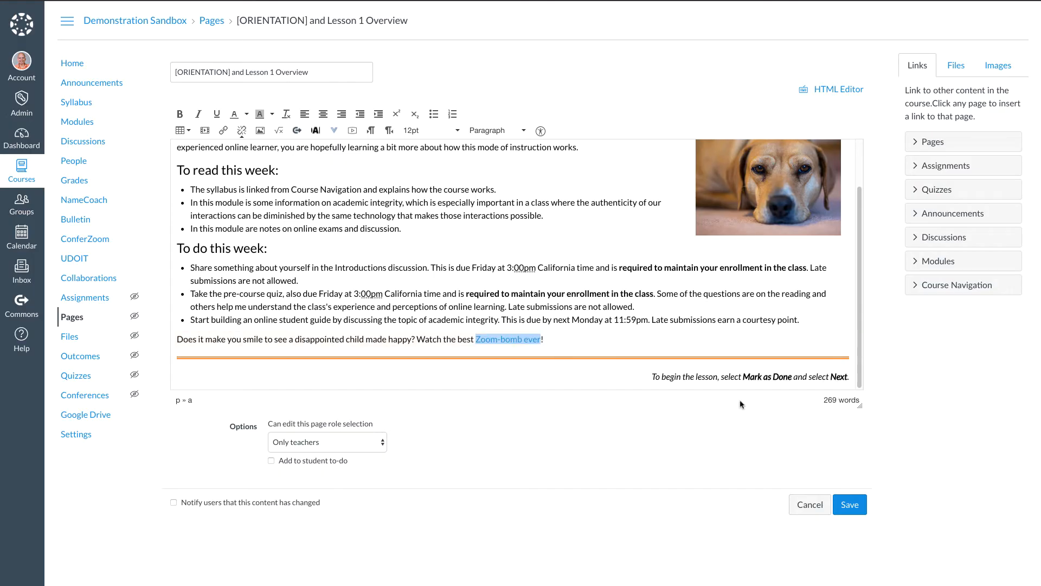
Save the Lesson 1 Overview page so 'Zoom-bomb ever' shows as a plain link.
left_click(849, 503)
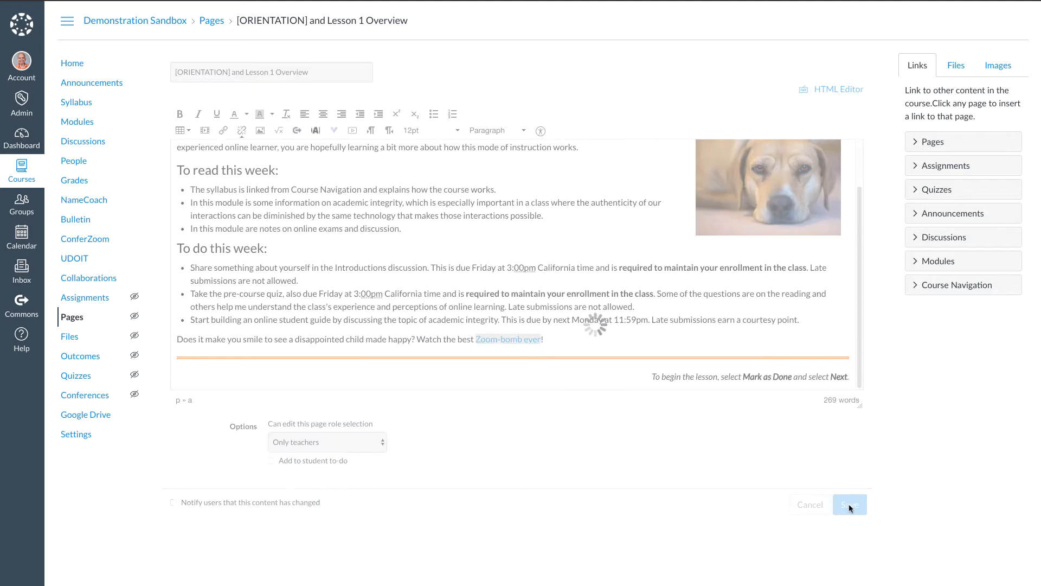
left_click(849, 503)
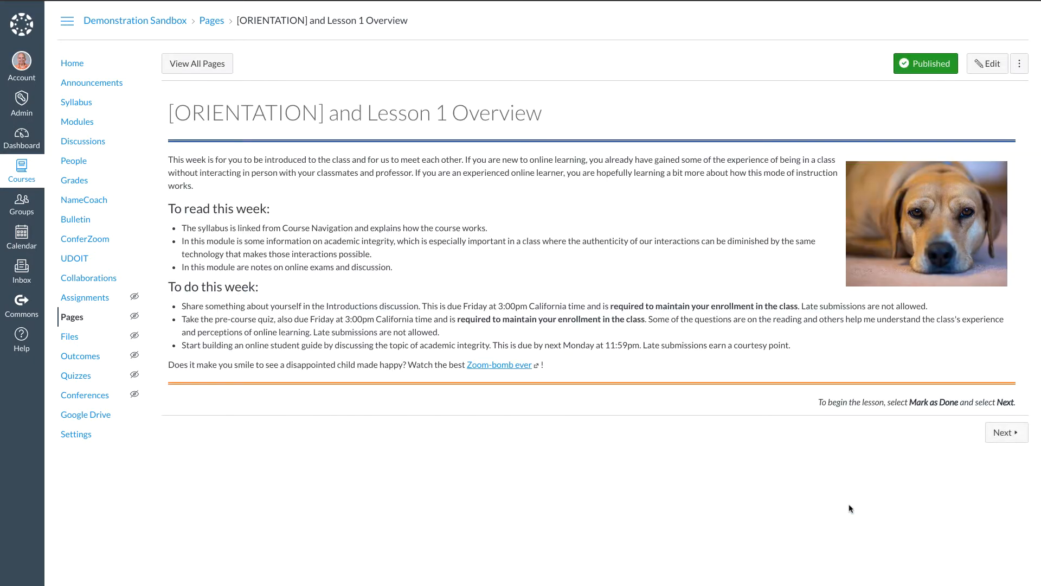
mouse_move(585, 454)
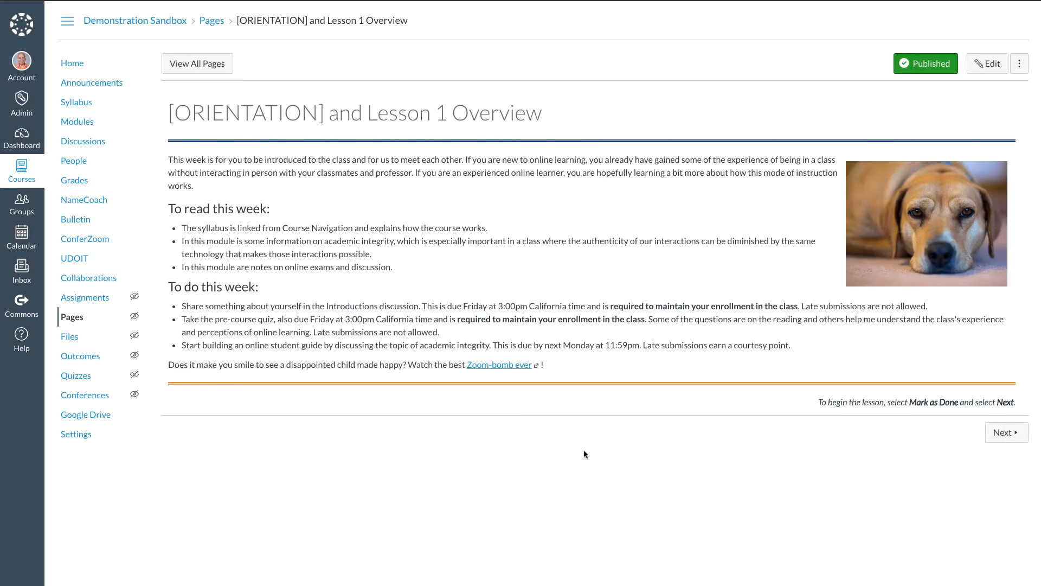
mouse_move(476, 394)
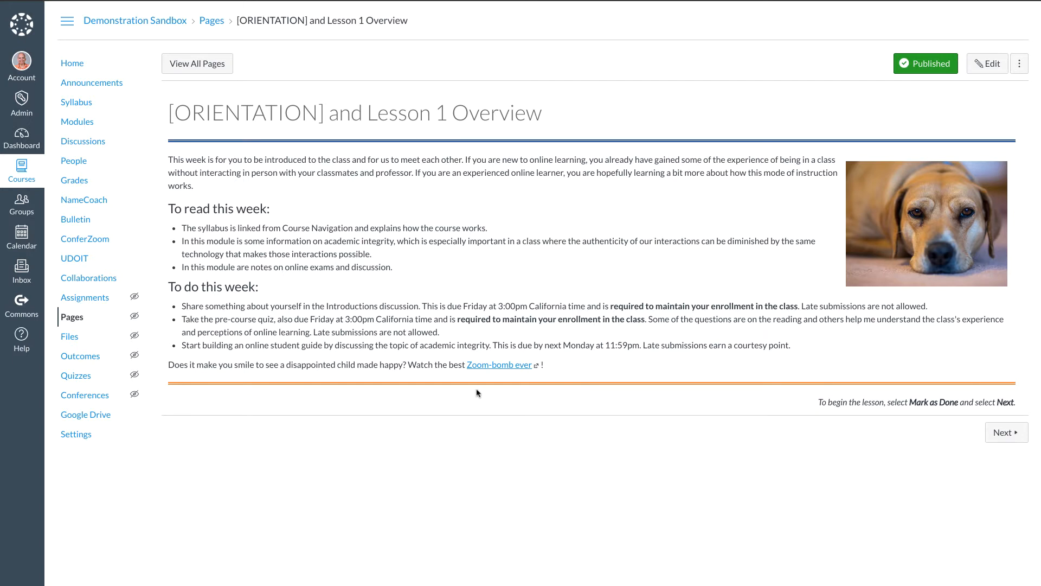
mouse_move(505, 375)
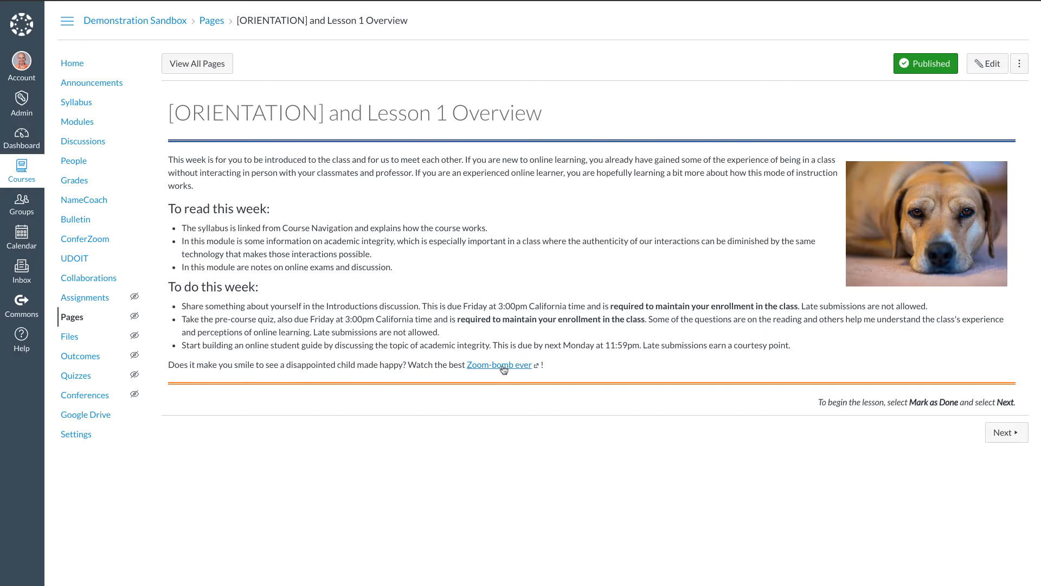
Open the 'Zoom-bomb ever' link to view the video on YouTube.
left_click(498, 364)
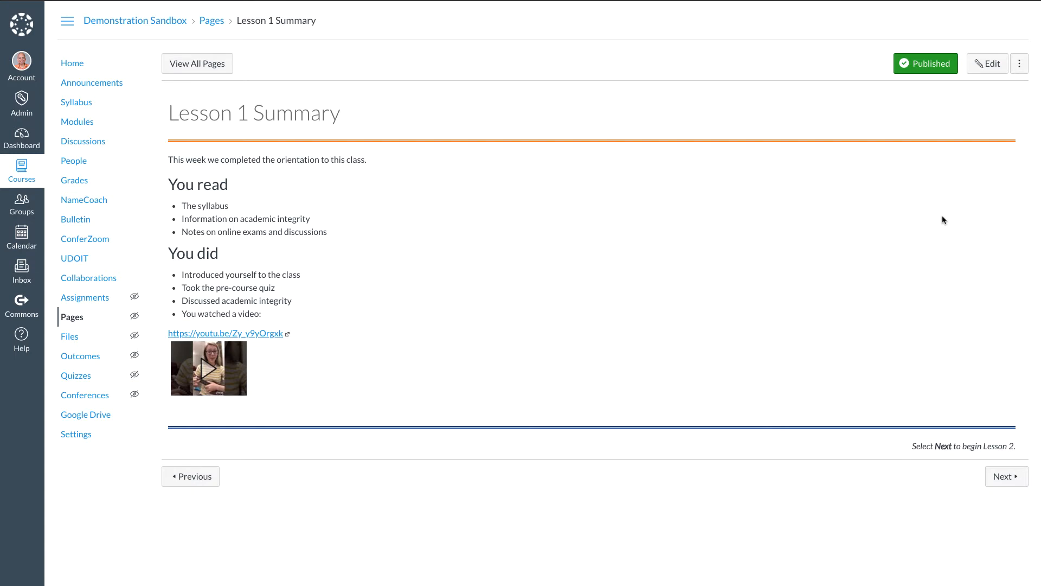
Disable inline previews on the Lesson 1 Summary youtu.be link, then open that video.
left_click(988, 63)
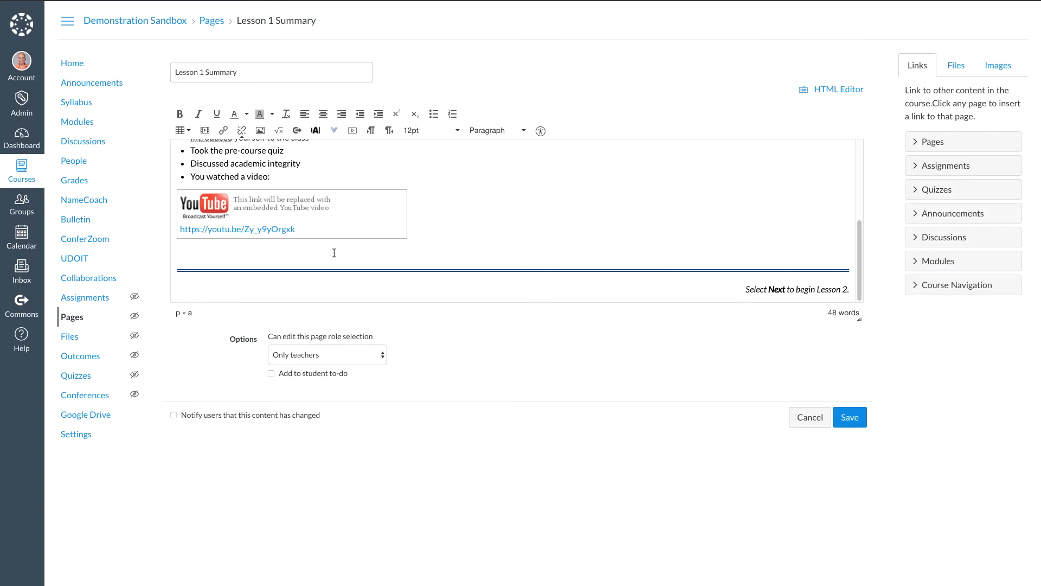
mouse_move(198, 332)
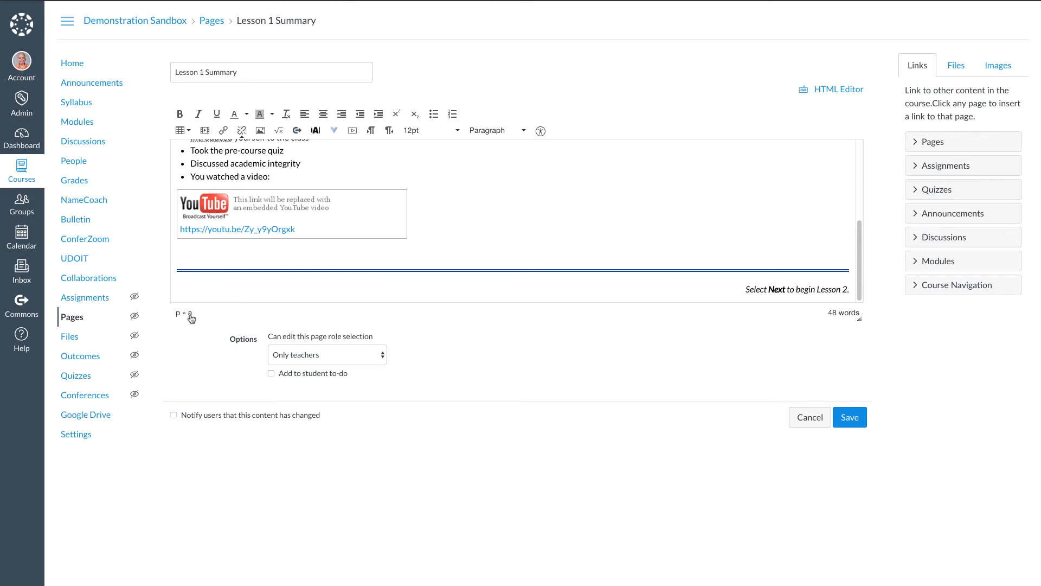
double_click(236, 228)
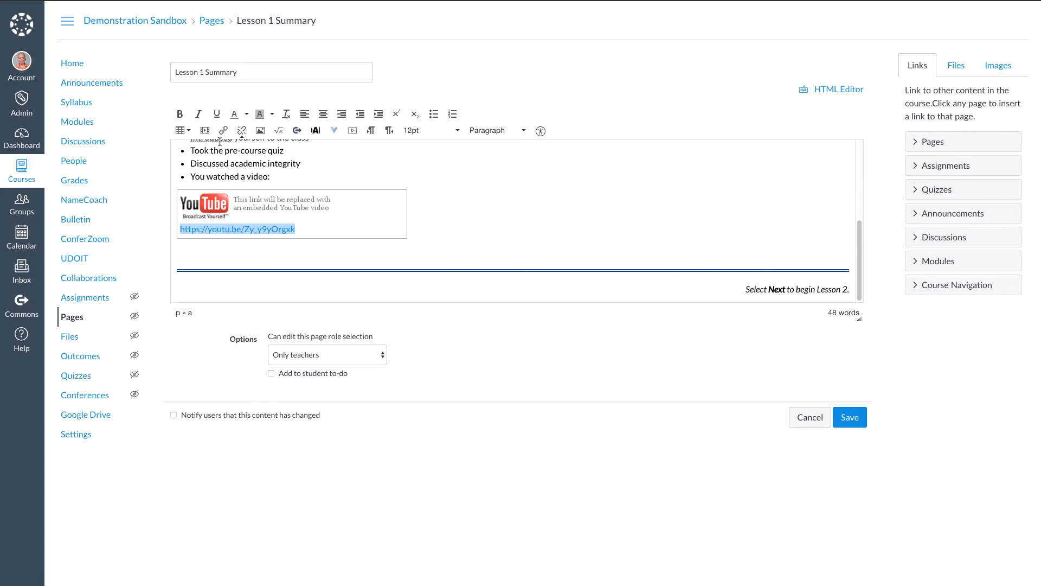
mouse_move(223, 130)
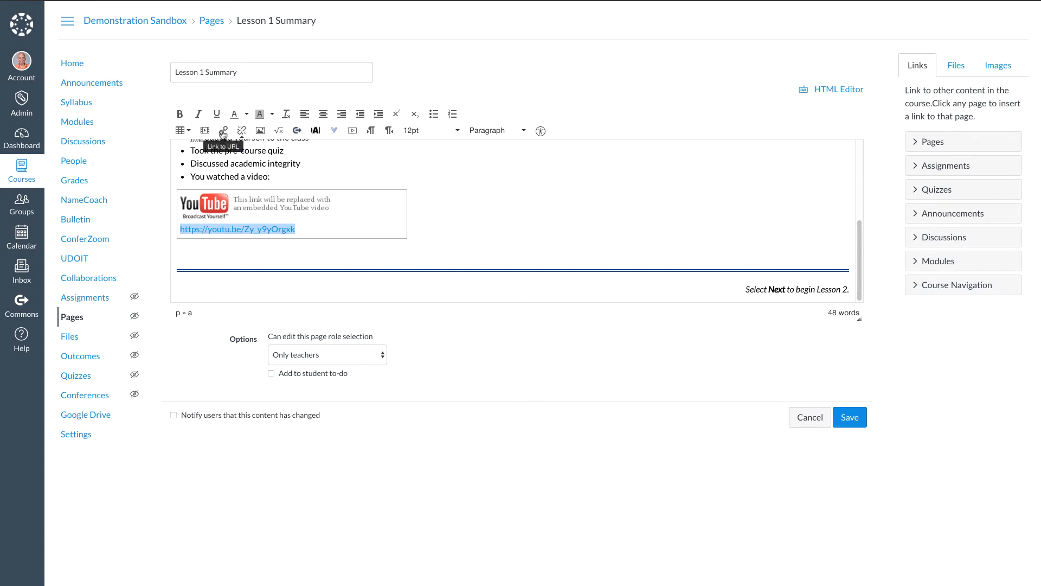
left_click(223, 130)
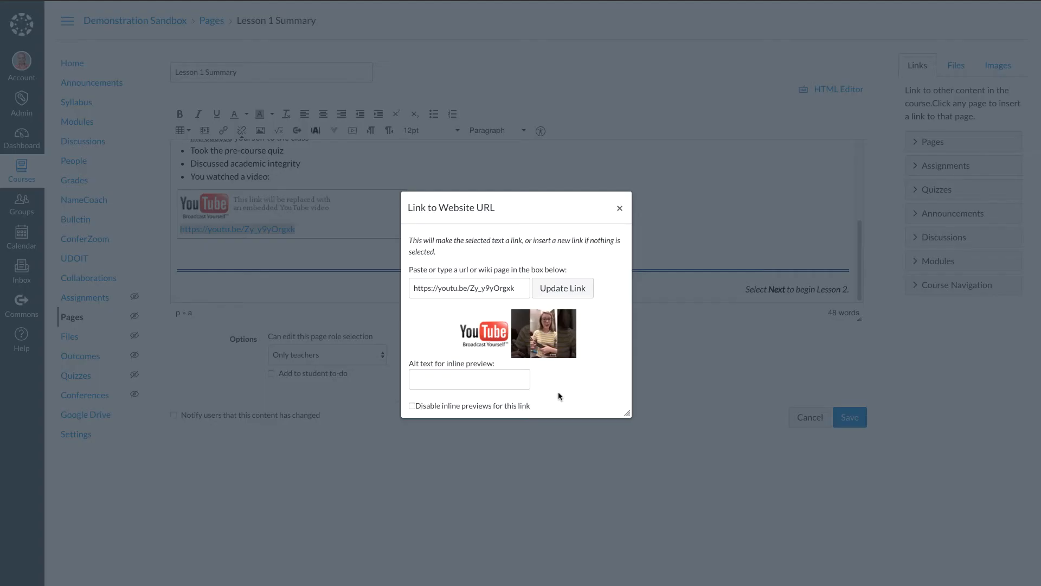
mouse_move(487, 408)
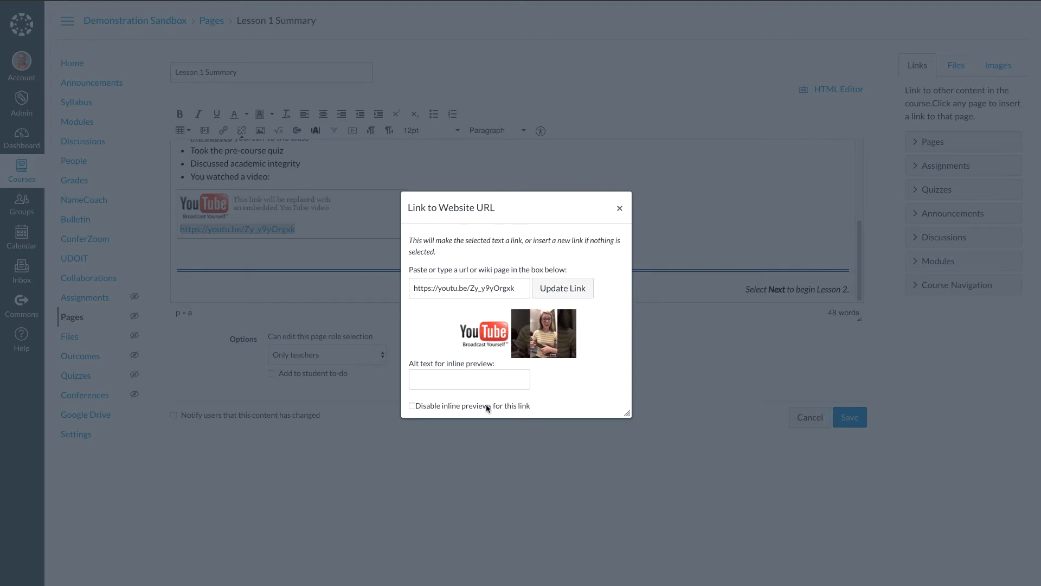
left_click(411, 405)
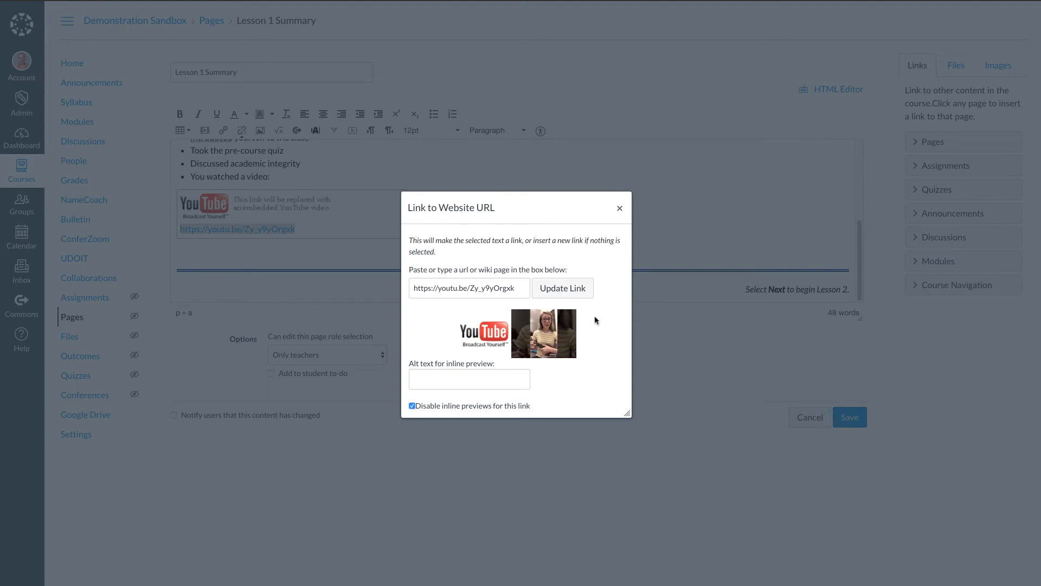
mouse_move(563, 287)
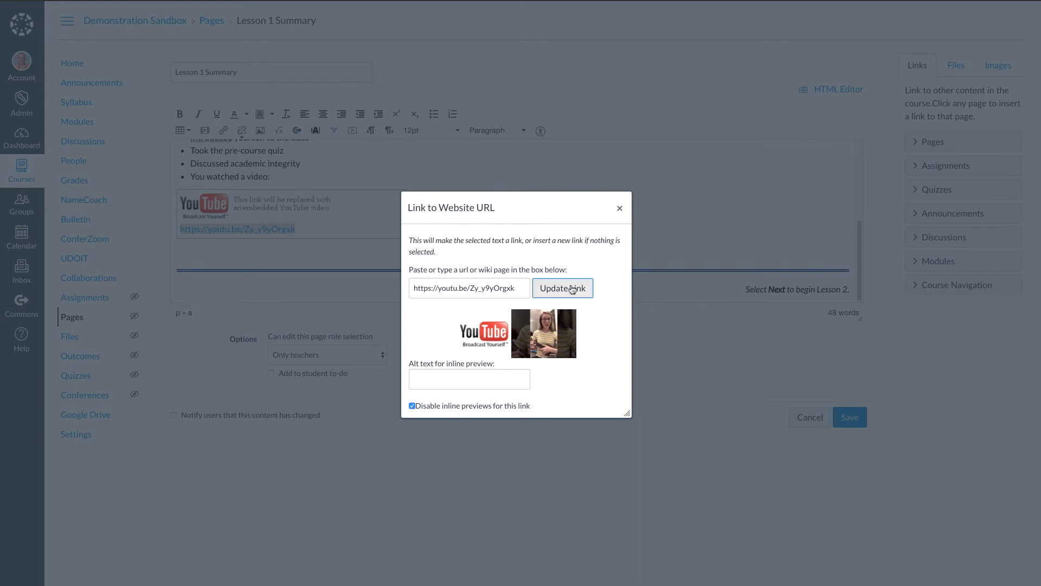
left_click(849, 417)
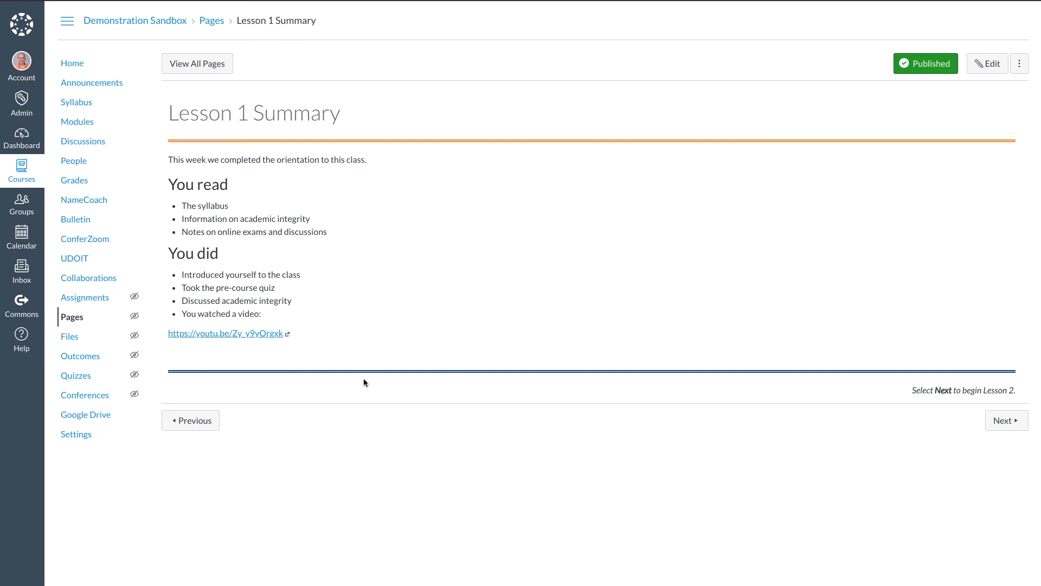
mouse_move(237, 338)
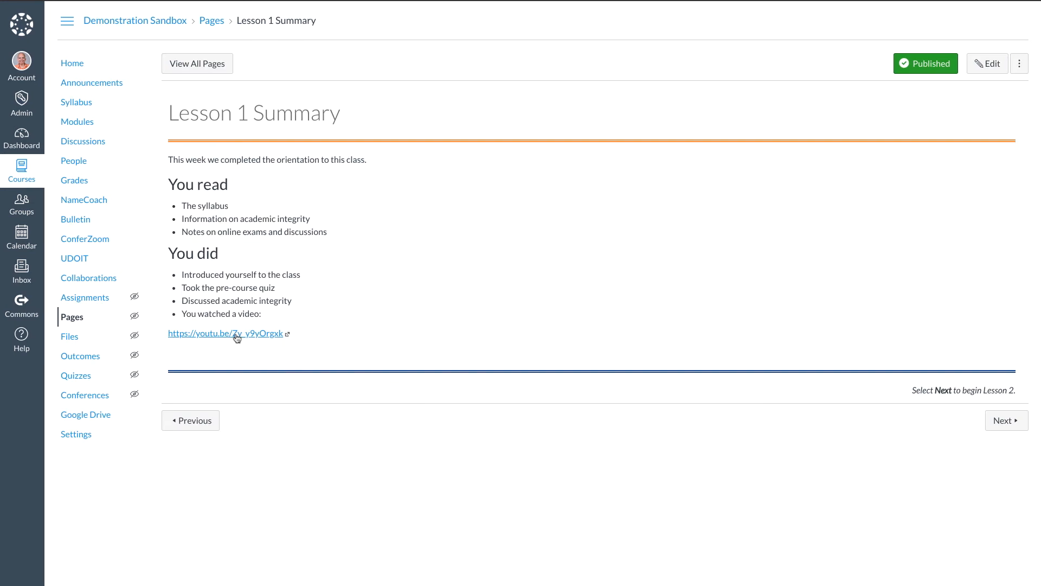
left_click(225, 332)
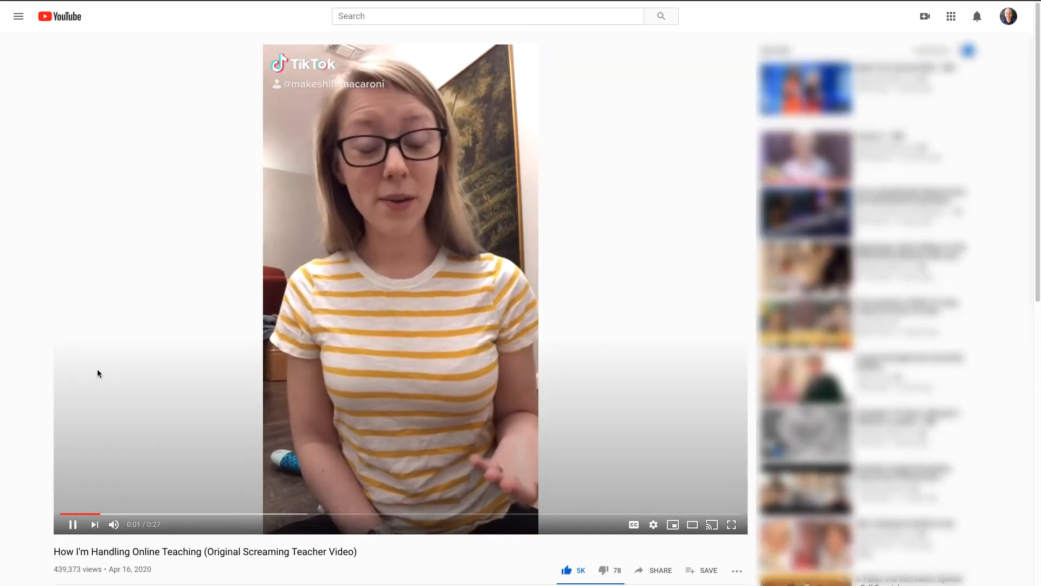